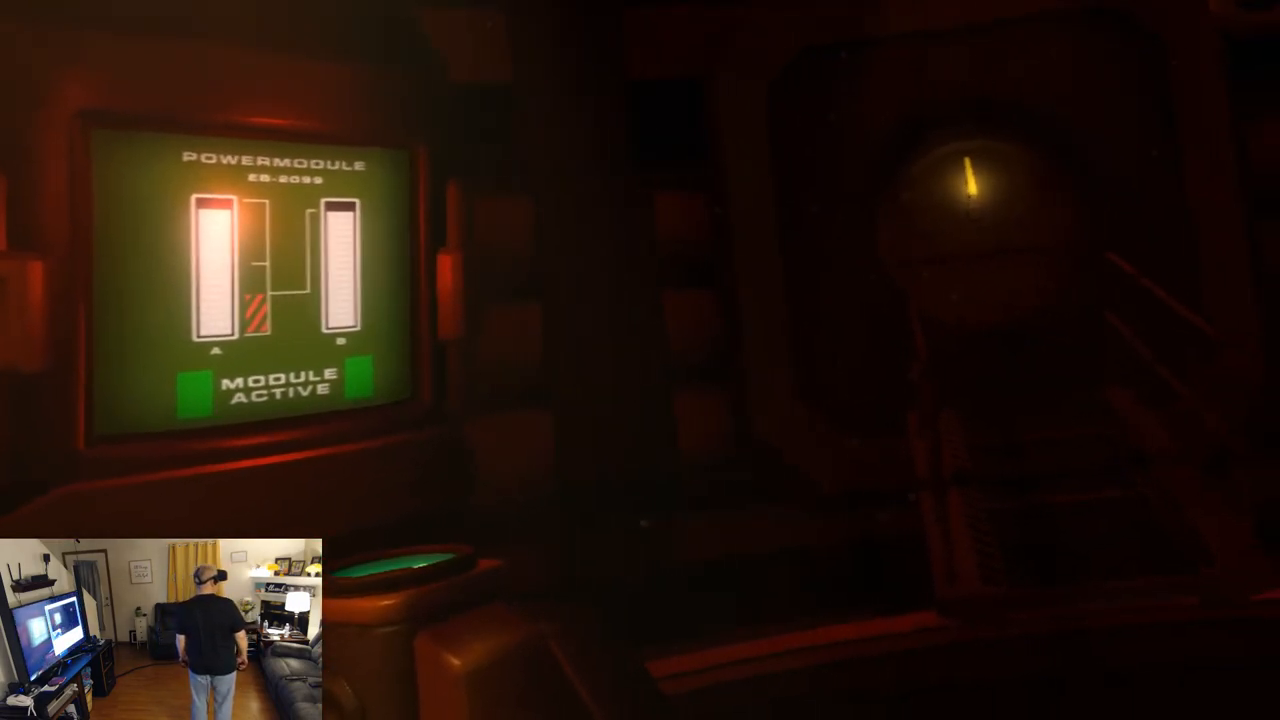
mouse_move(640, 360)
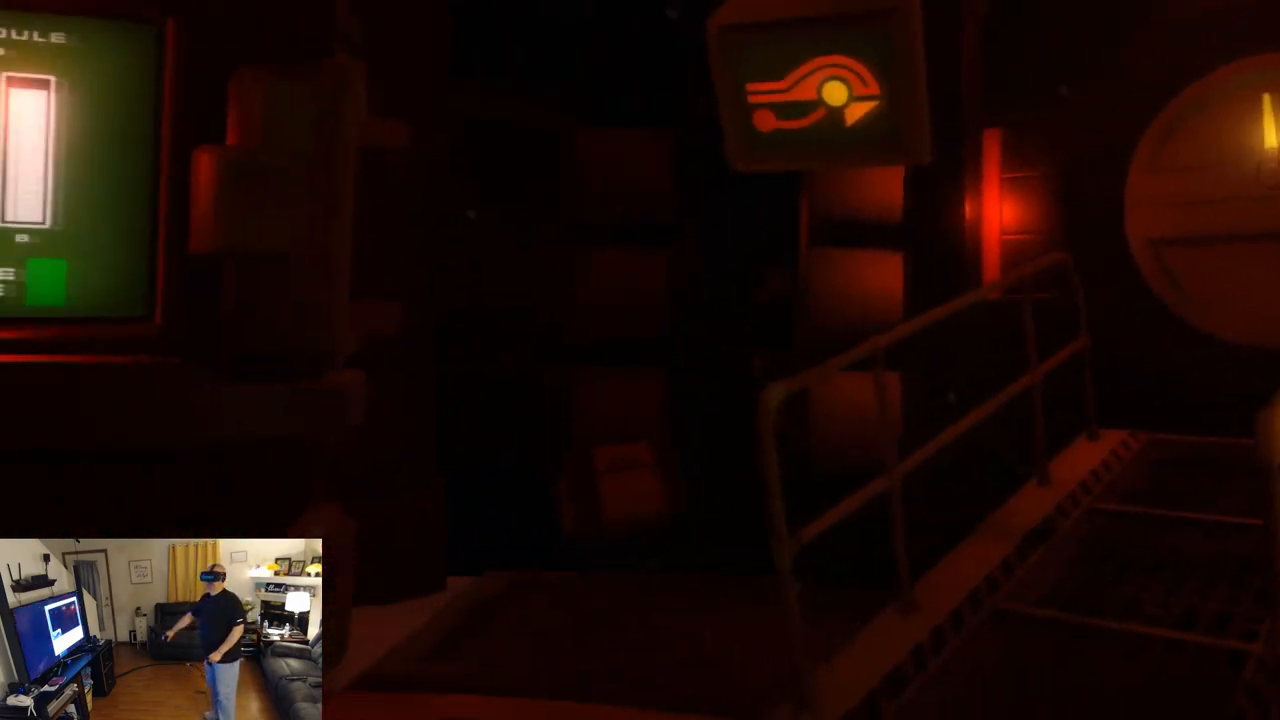